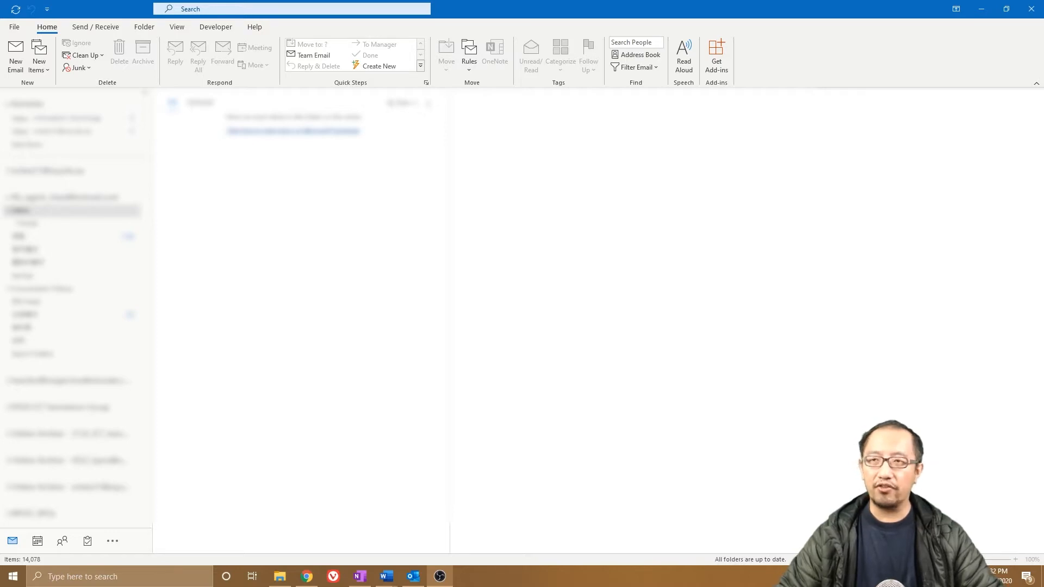
mouse_move(822, 110)
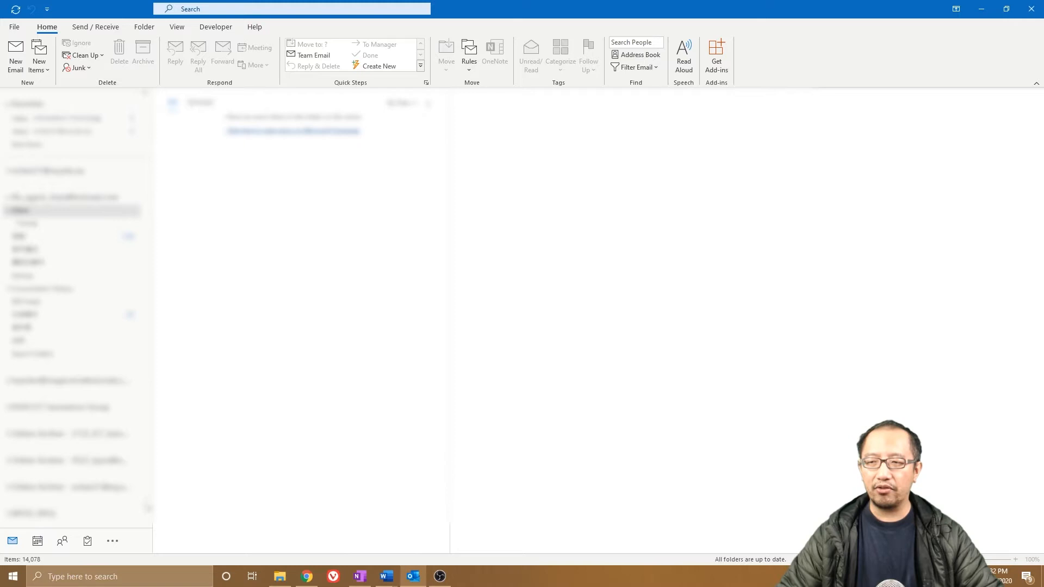
Switch Outlook to the month calendar and start creating a new Teams meeting.
click(37, 540)
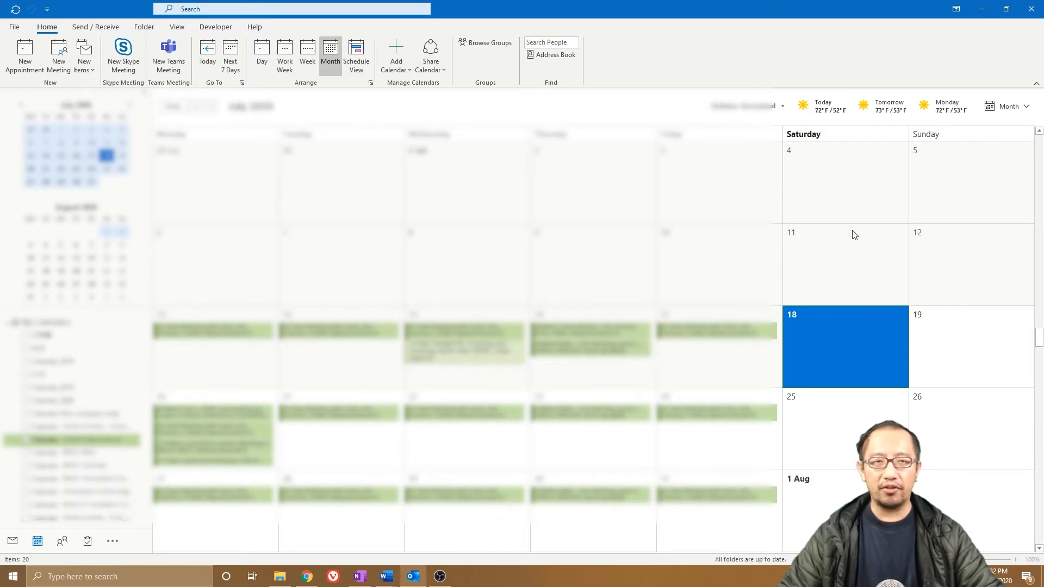
mouse_move(973, 175)
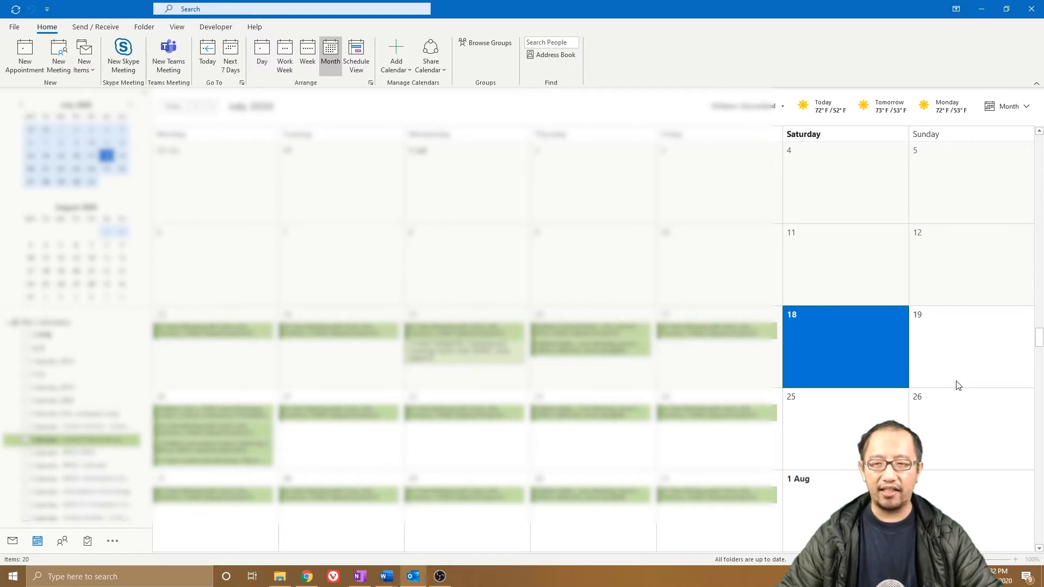
mouse_move(879, 353)
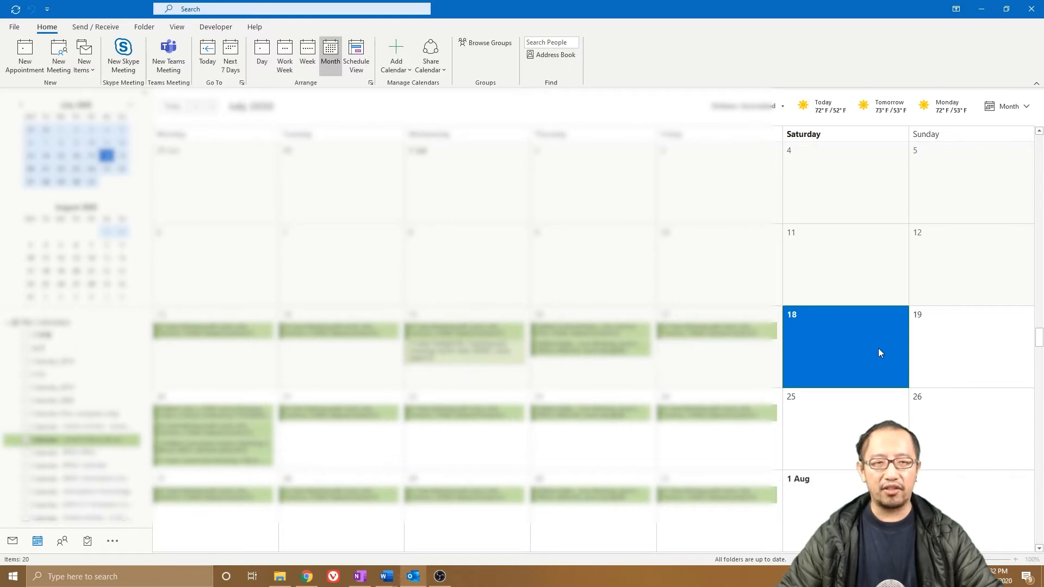
mouse_move(862, 343)
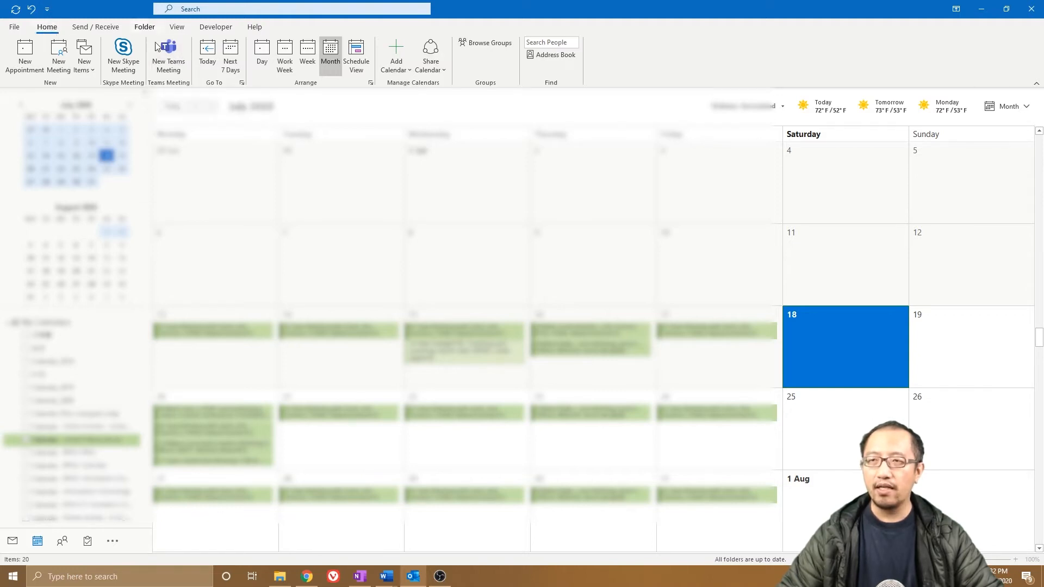
click(168, 54)
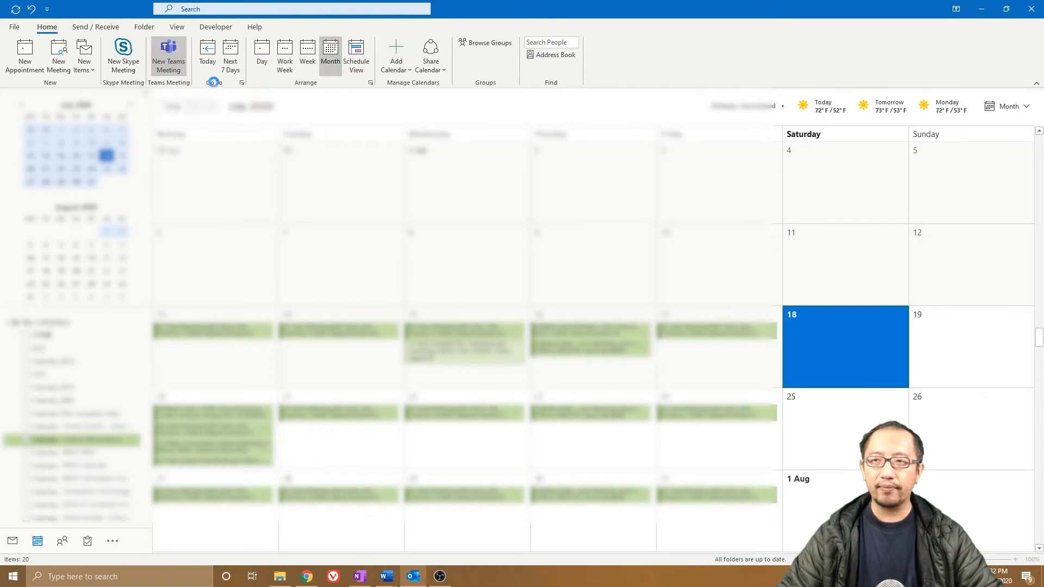
Title the meeting 'Meet with myself' and save it on 18 July without recipients.
click(168, 55)
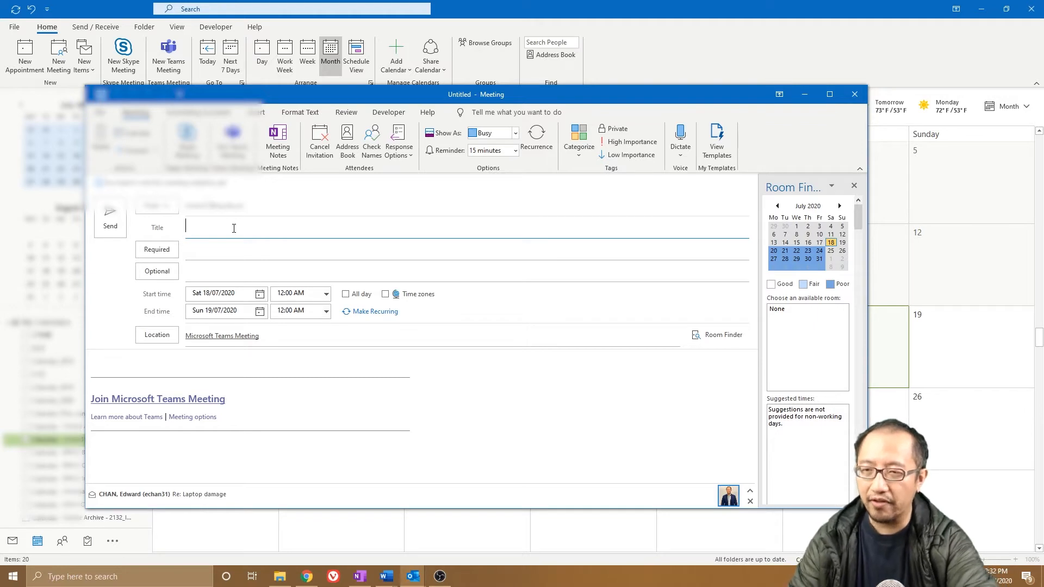
text(Meet)
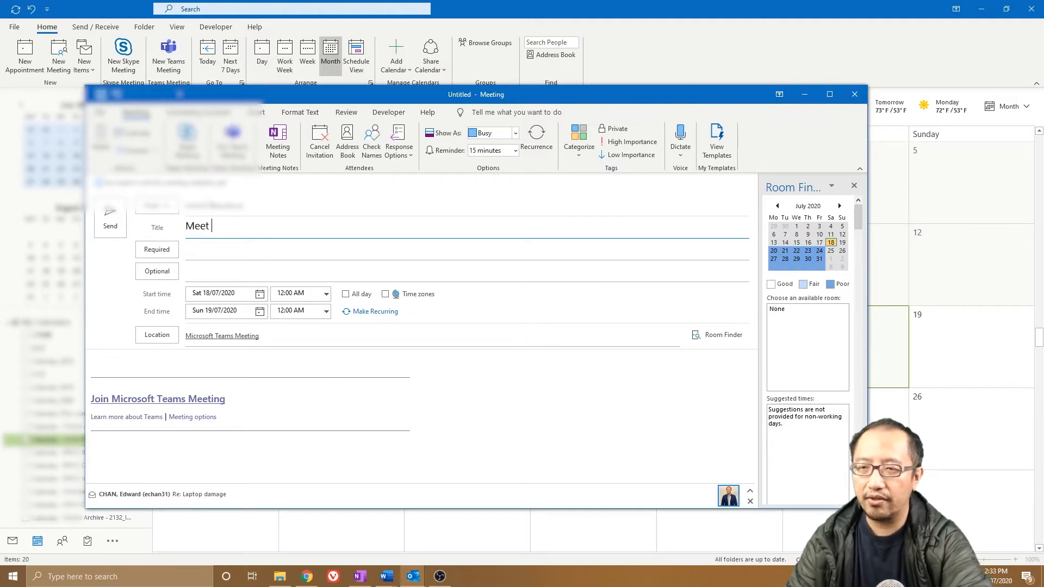
text(with myself)
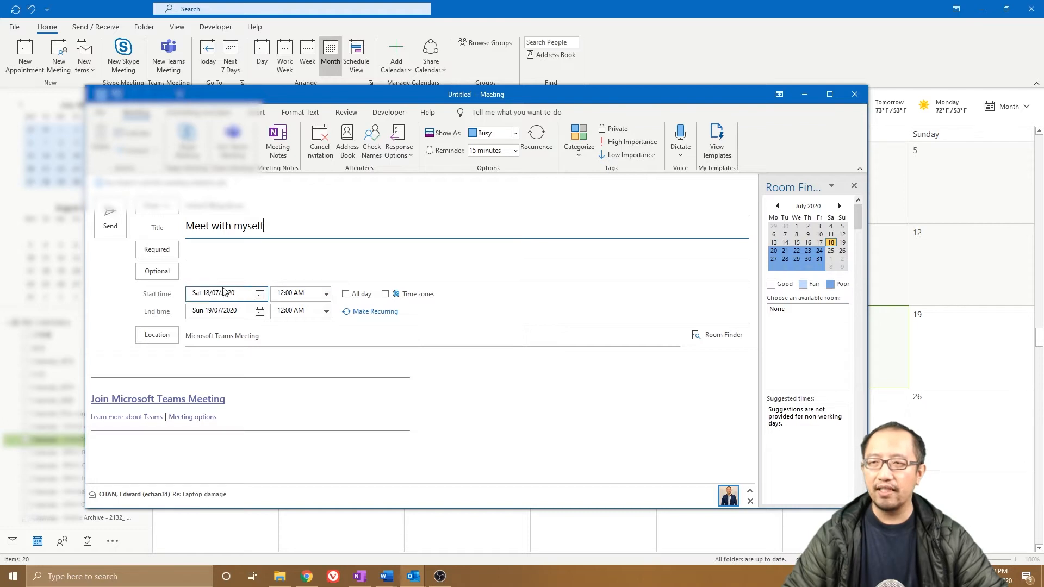
click(110, 210)
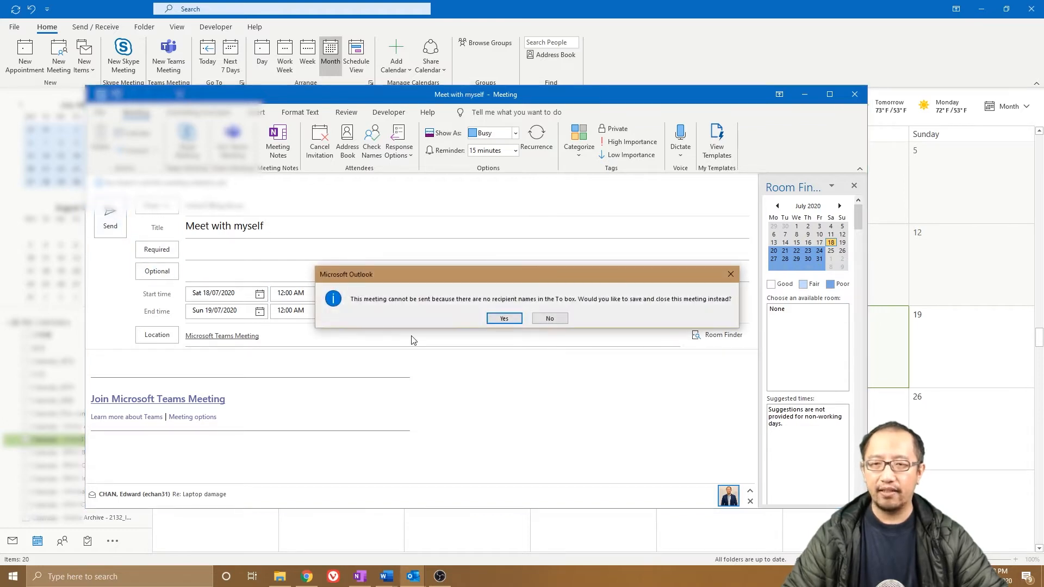
mouse_move(458, 308)
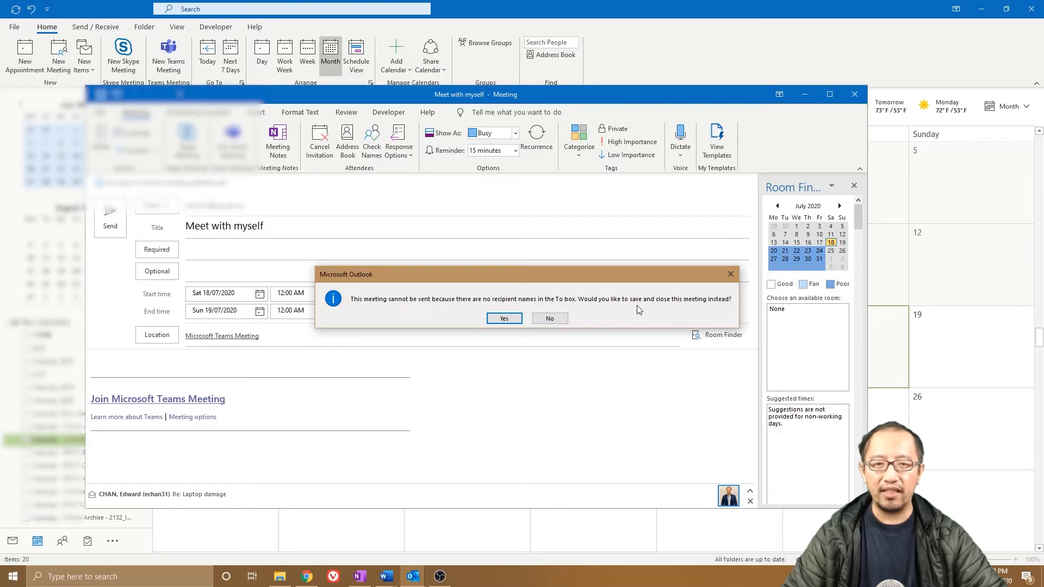
mouse_move(596, 282)
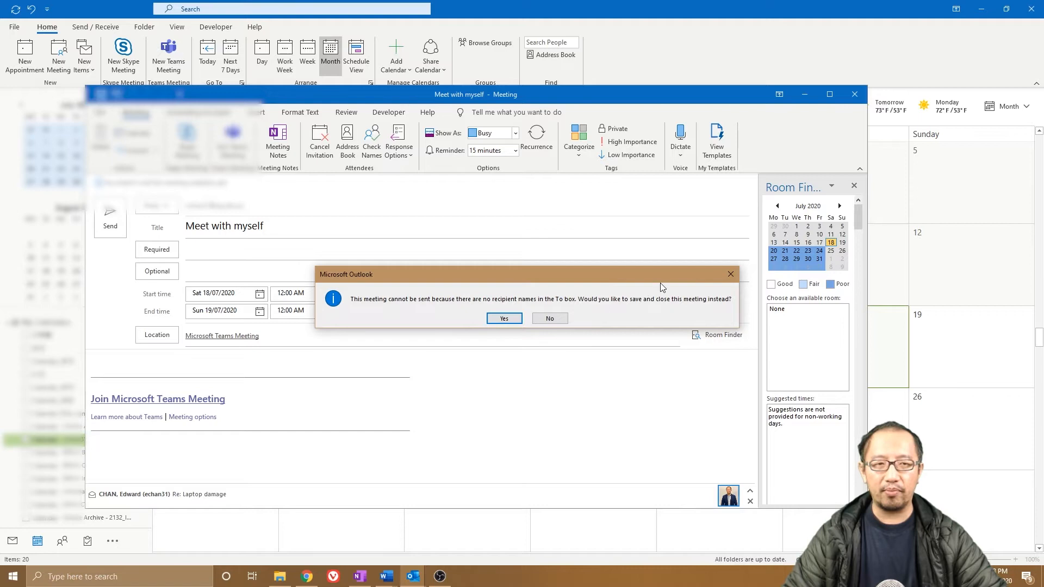
mouse_move(517, 316)
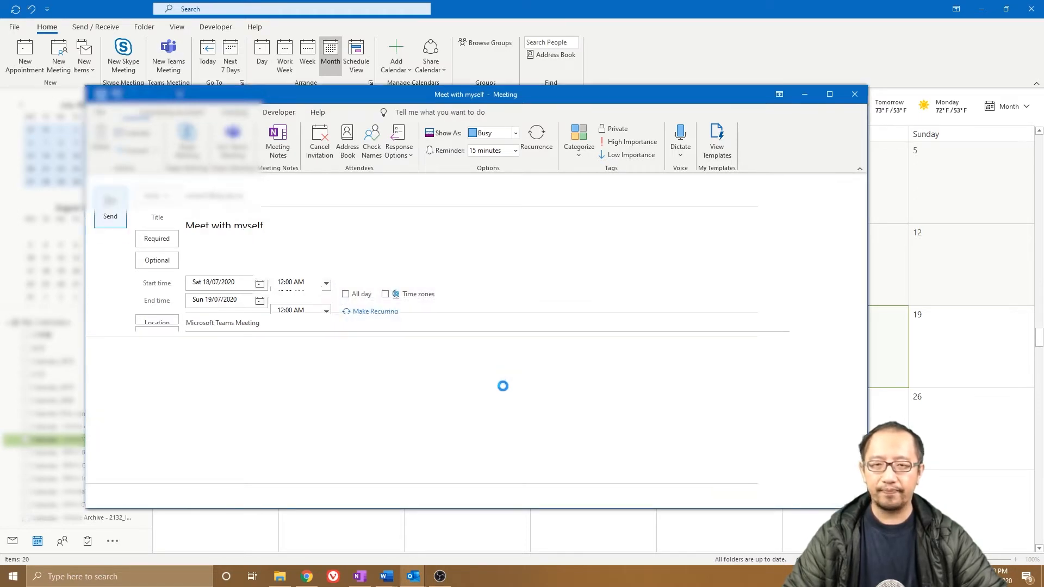
click(110, 216)
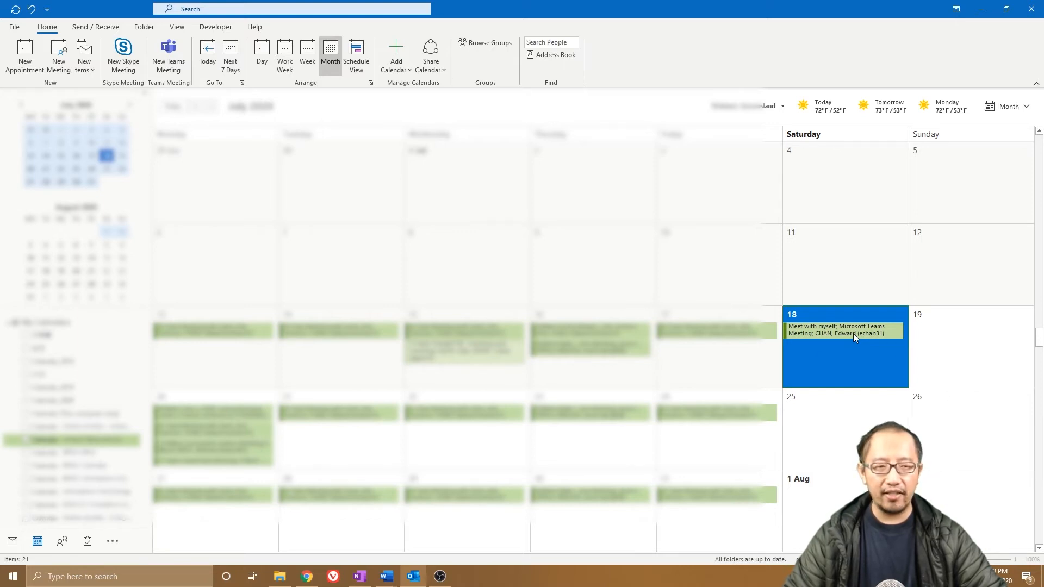
Join the Teams meeting from the saved appointment's context menu on the 18th.
right_click(844, 329)
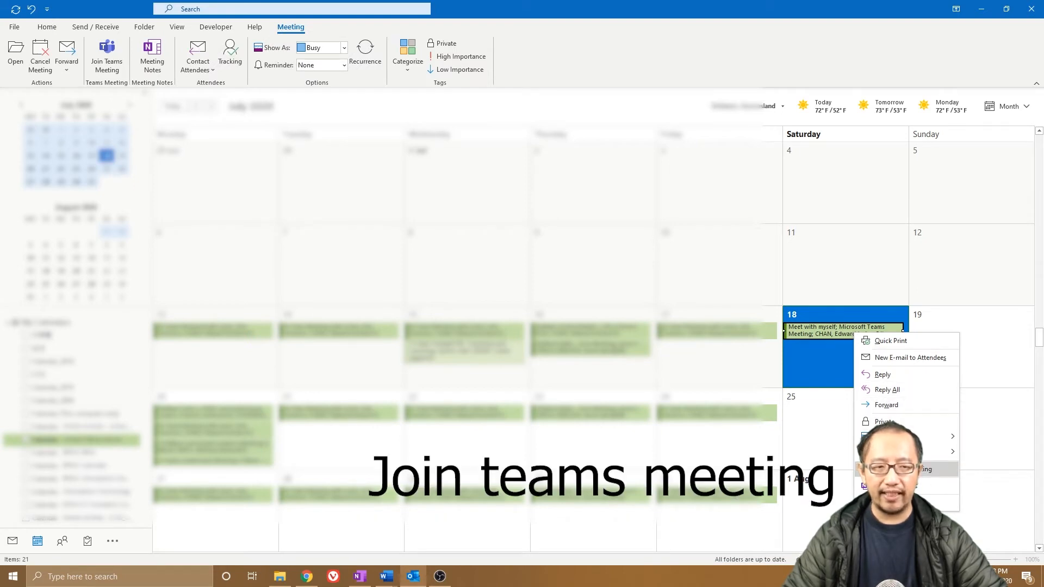
click(942, 338)
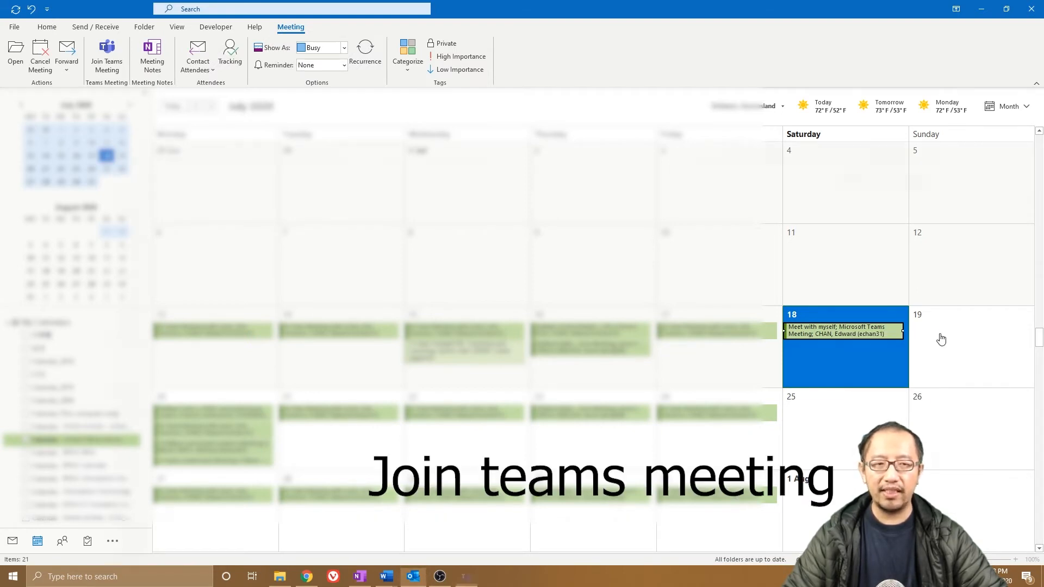
click(107, 56)
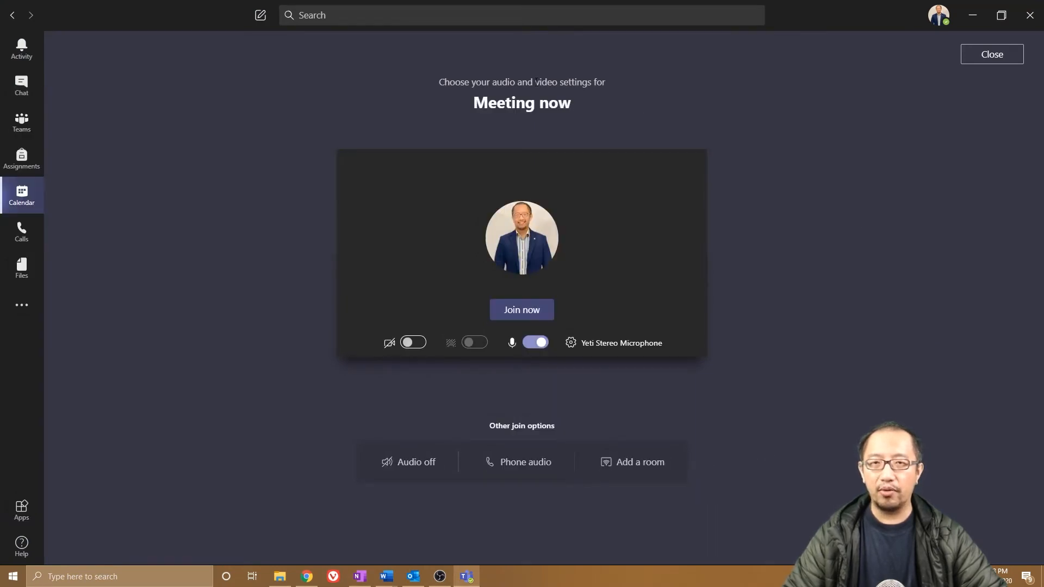
mouse_move(562, 150)
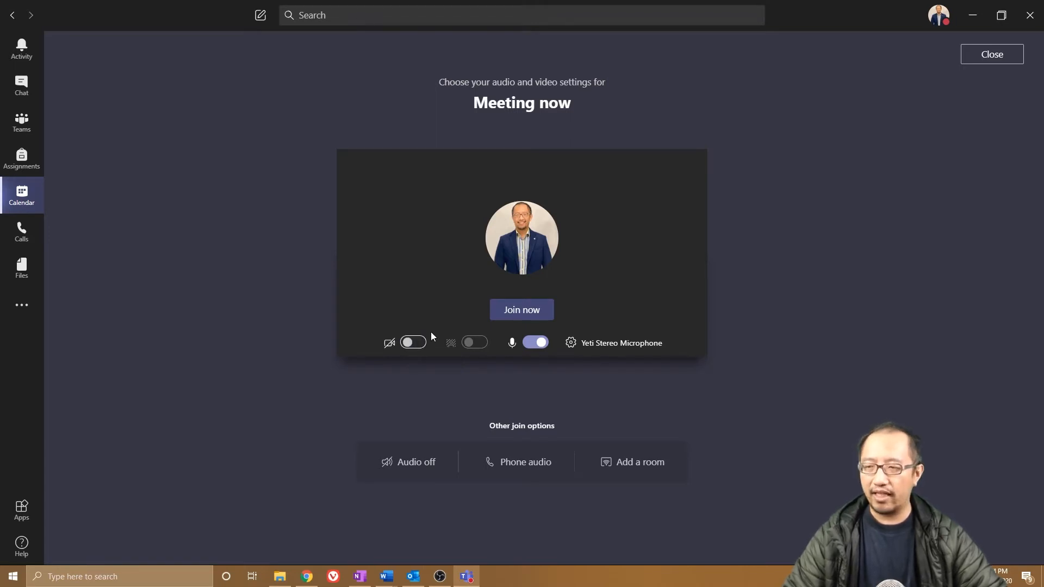
Switch the camera on in the pre-join screen and join the meeting now.
click(413, 343)
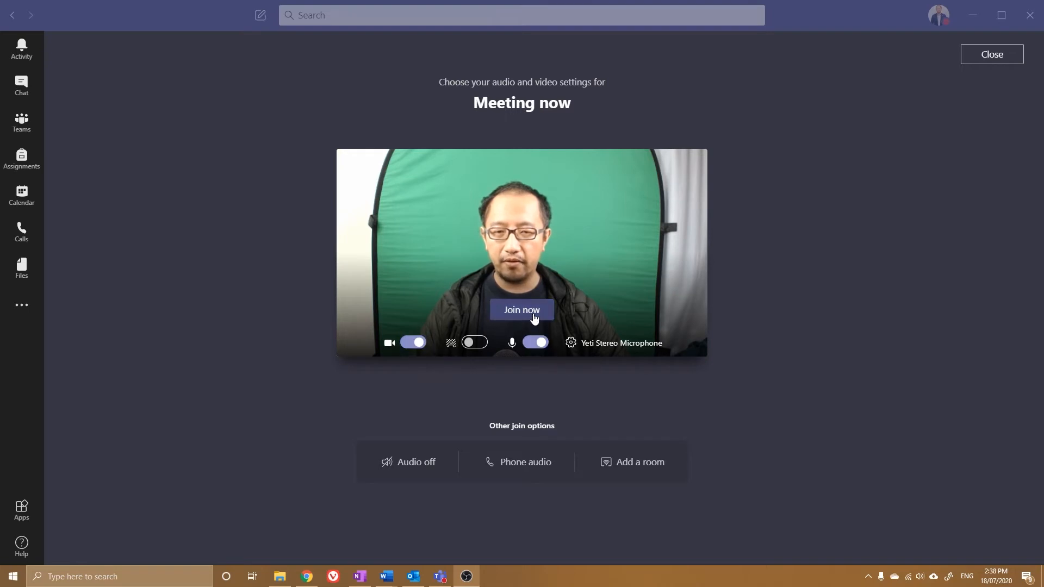
click(521, 310)
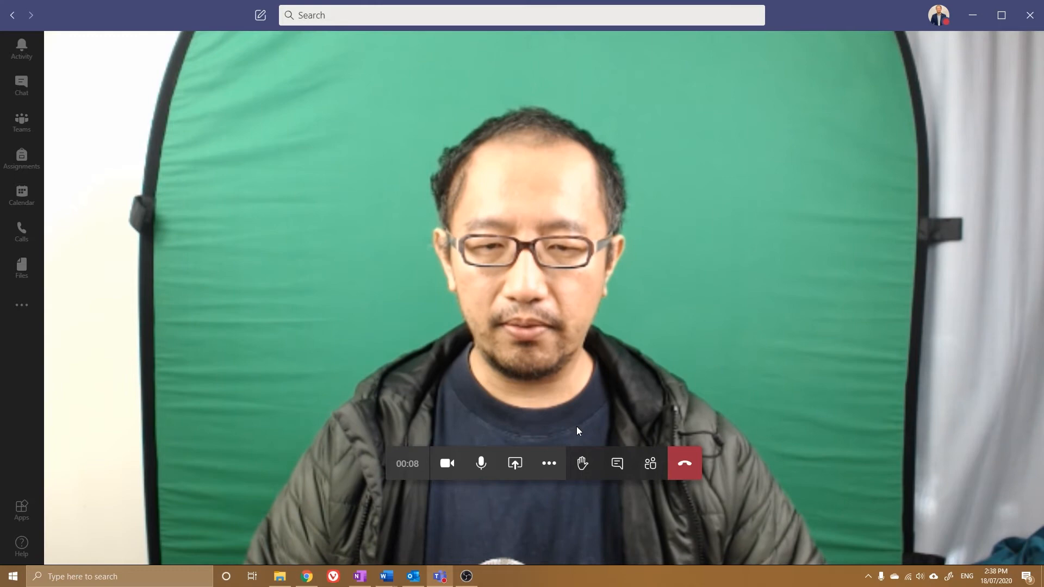
mouse_move(548, 464)
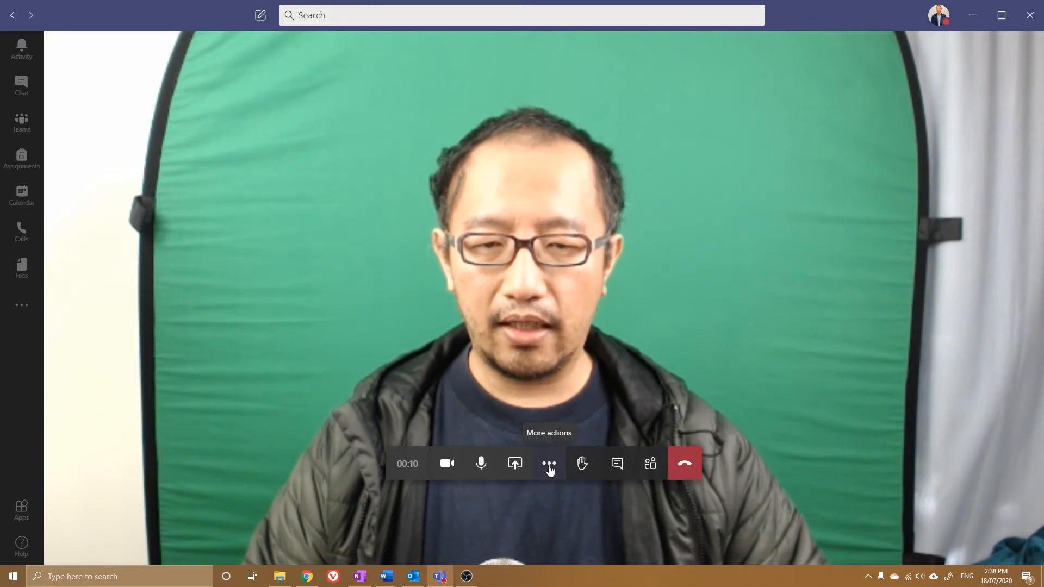
Start recording the meeting from More actions, then bring up the share-content choices.
click(549, 463)
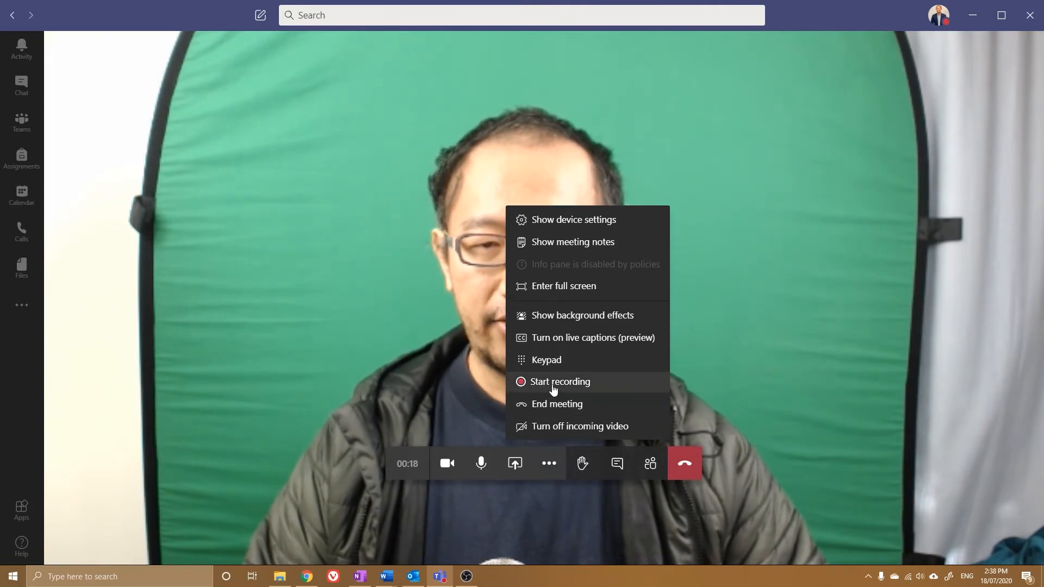
click(560, 382)
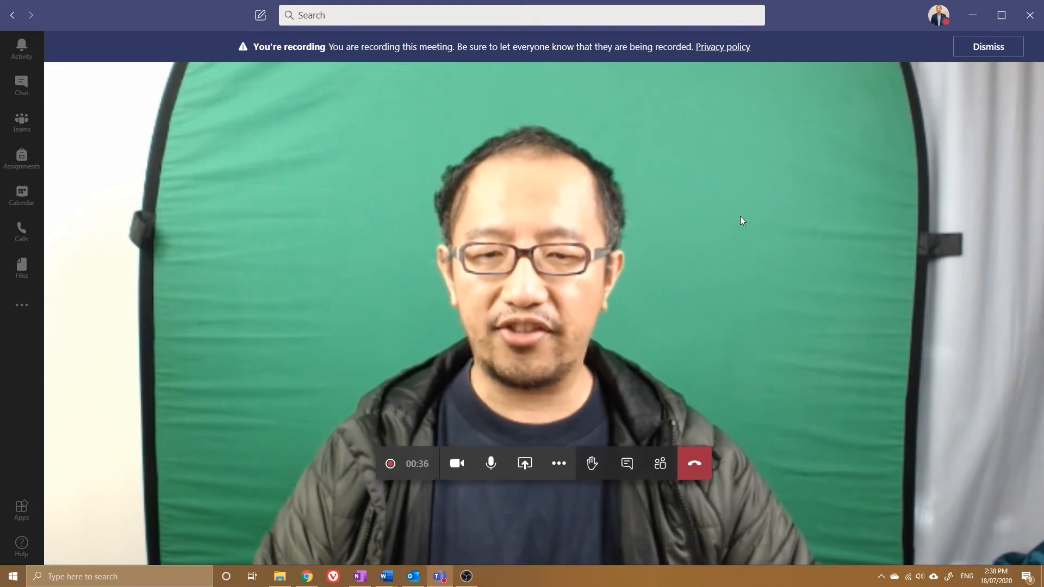
mouse_move(718, 287)
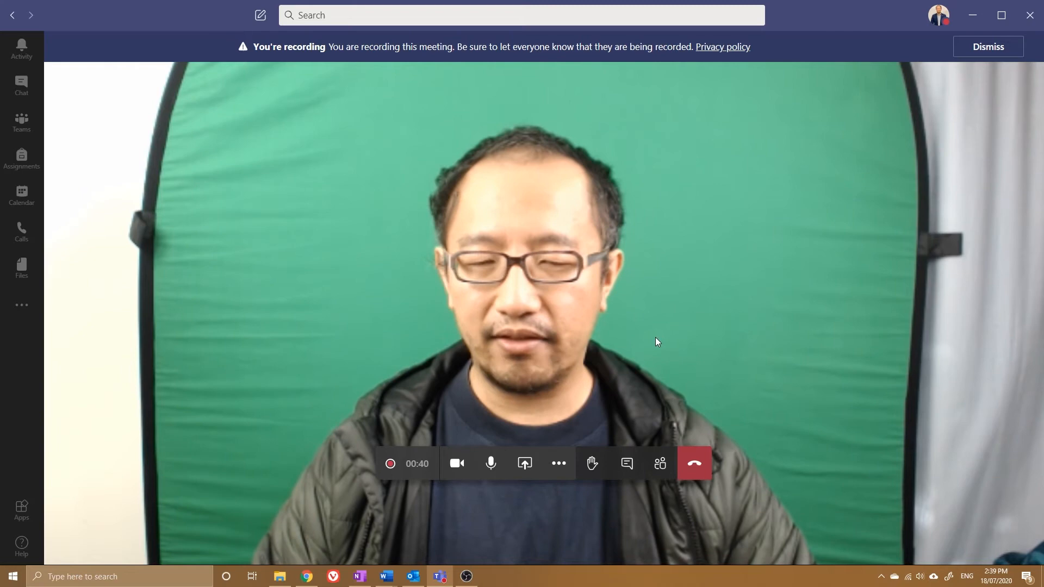
mouse_move(558, 464)
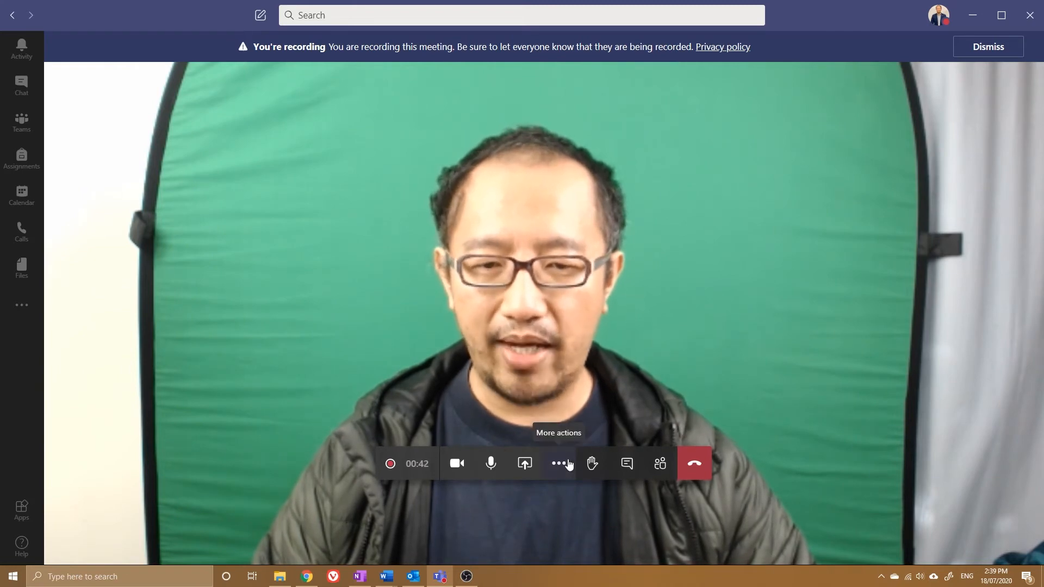
click(559, 463)
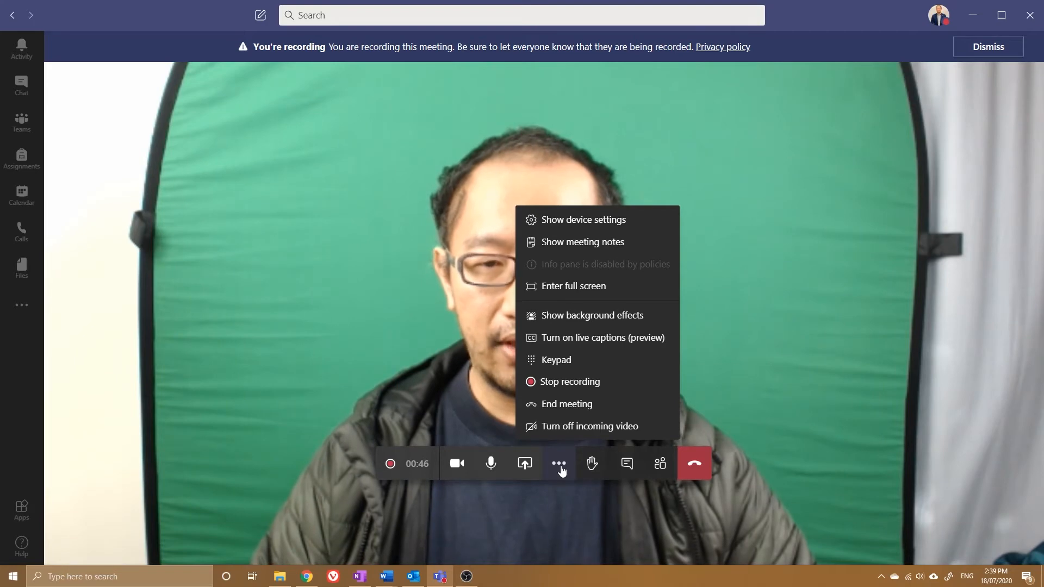
click(525, 464)
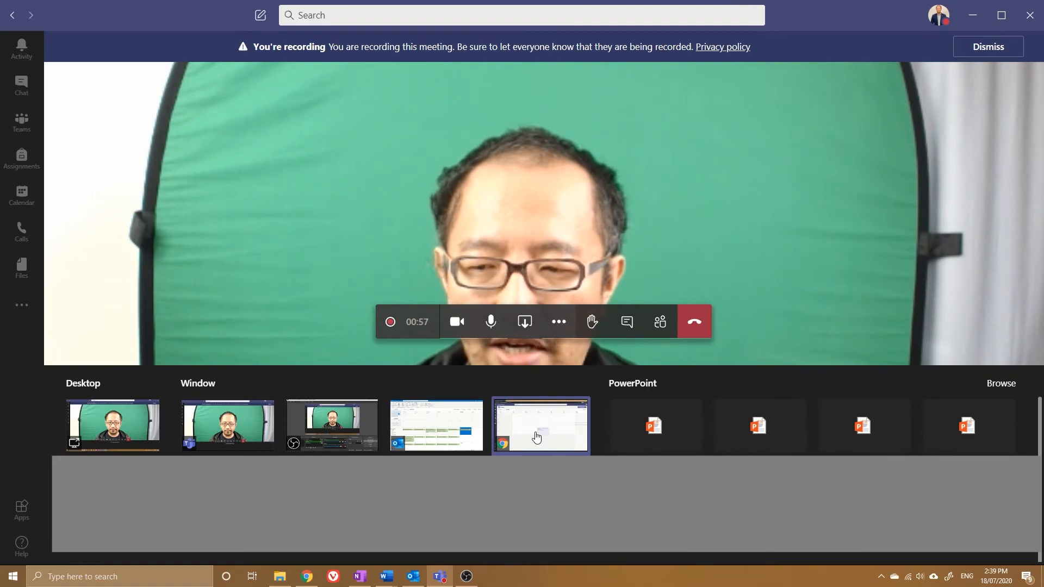
Share the Chrome window and scroll through Google search results for 'test'.
click(541, 425)
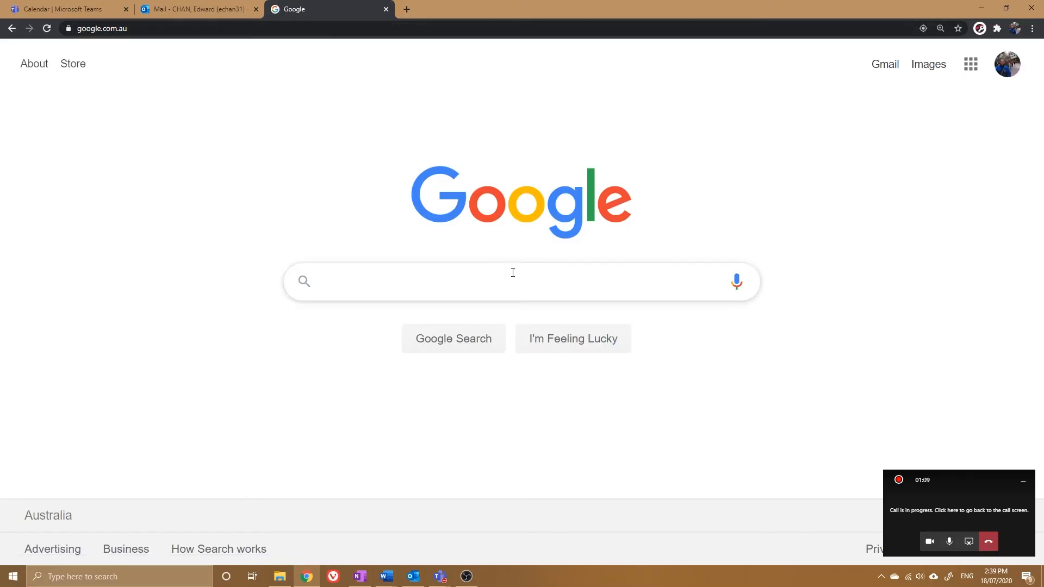
text(test)
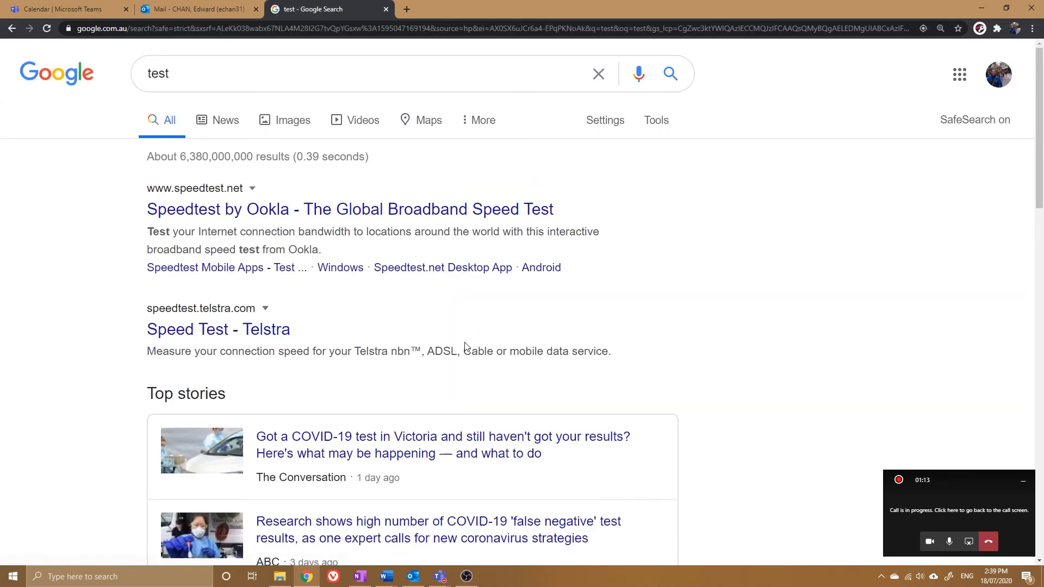
scroll(down, 3)
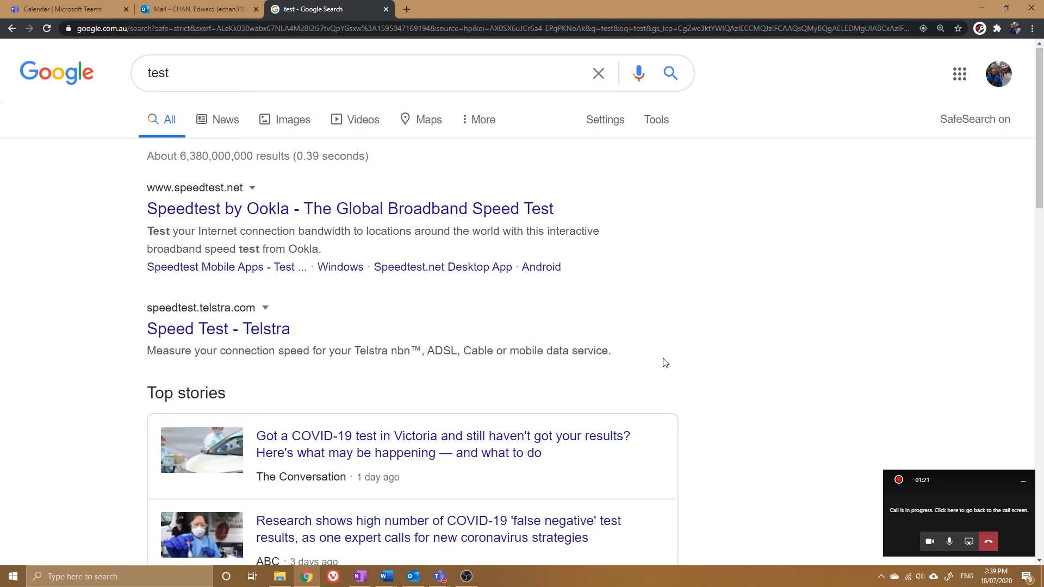
mouse_move(963, 439)
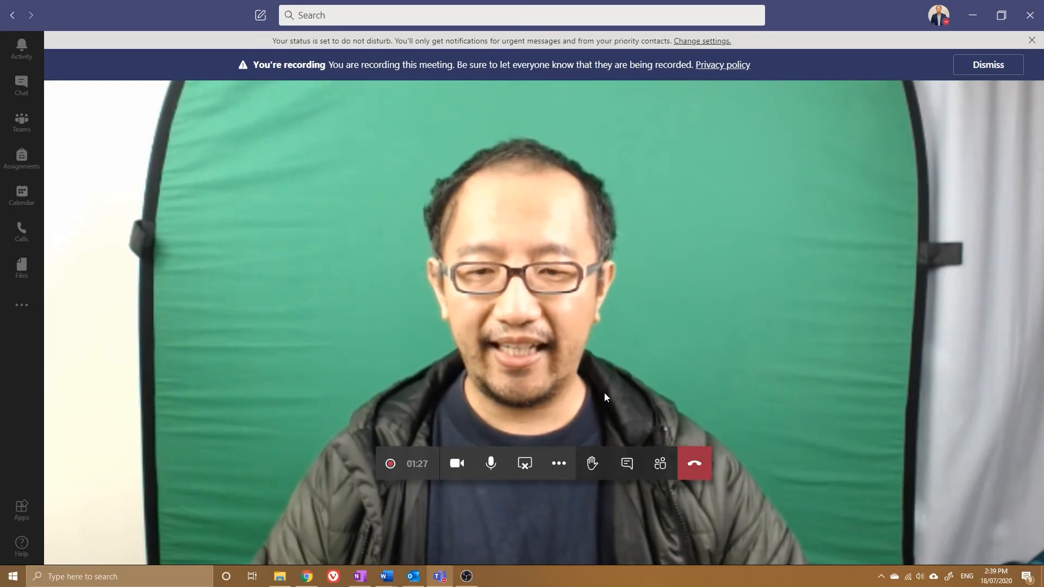
mouse_move(558, 463)
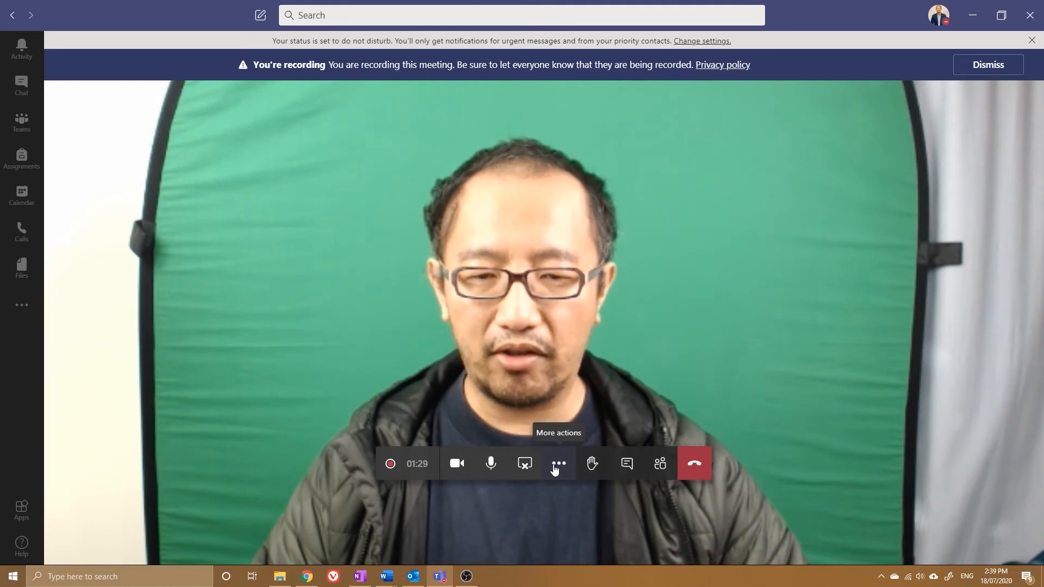
Stop the meeting recording, confirm it, and hang up the call.
click(558, 463)
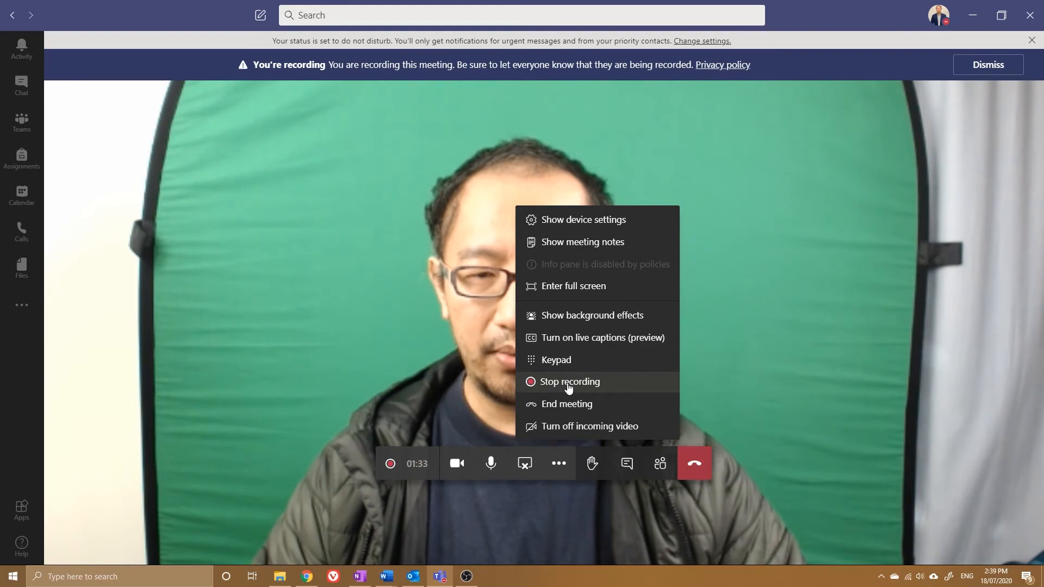
click(569, 382)
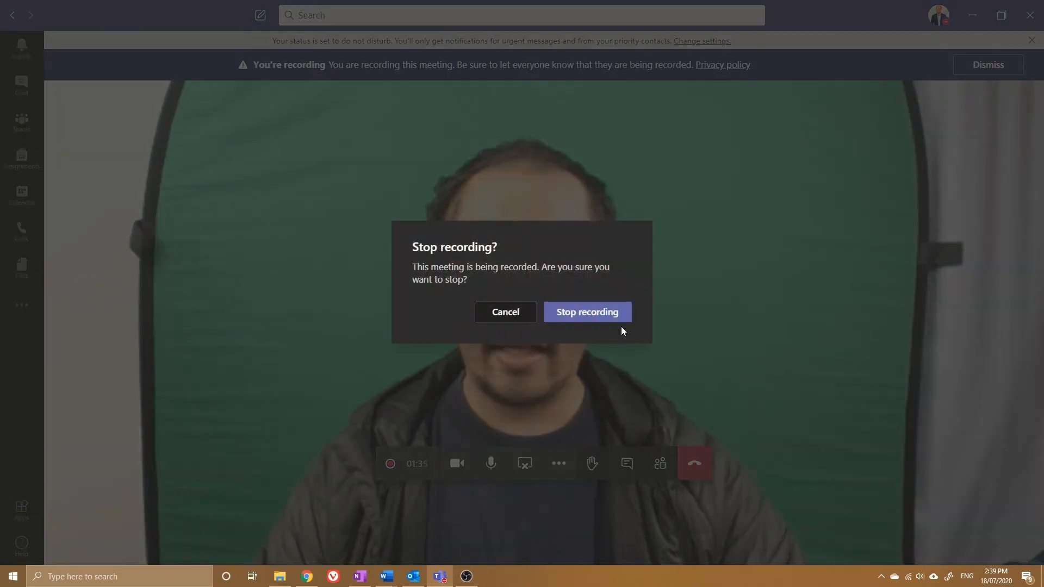
click(586, 312)
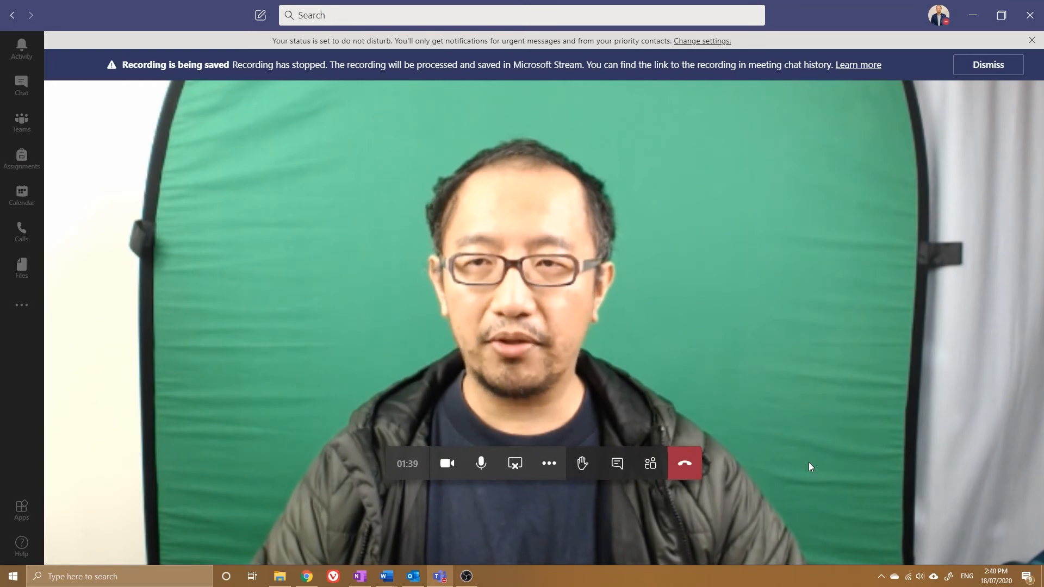
mouse_move(684, 464)
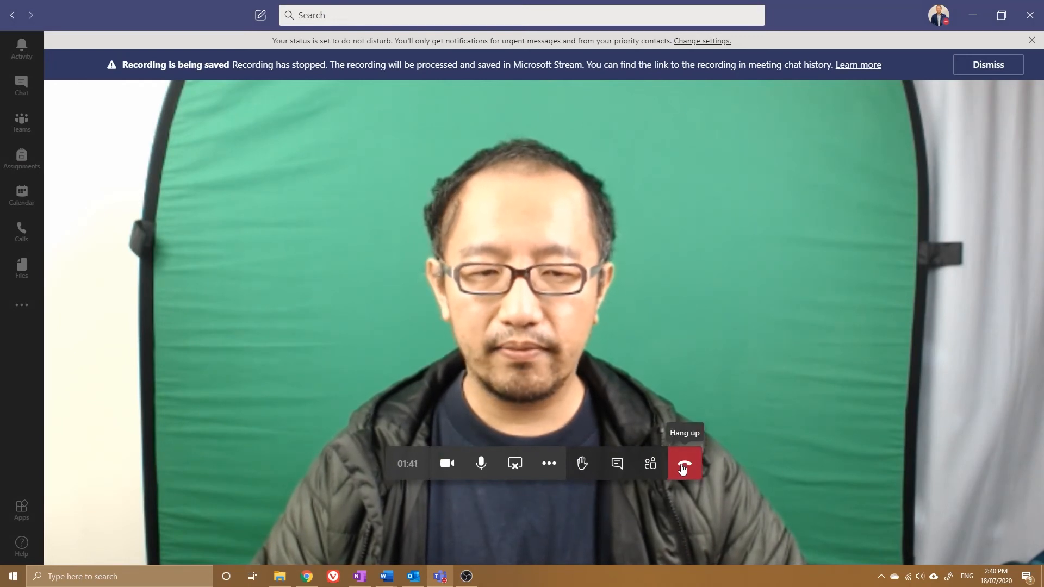
click(683, 464)
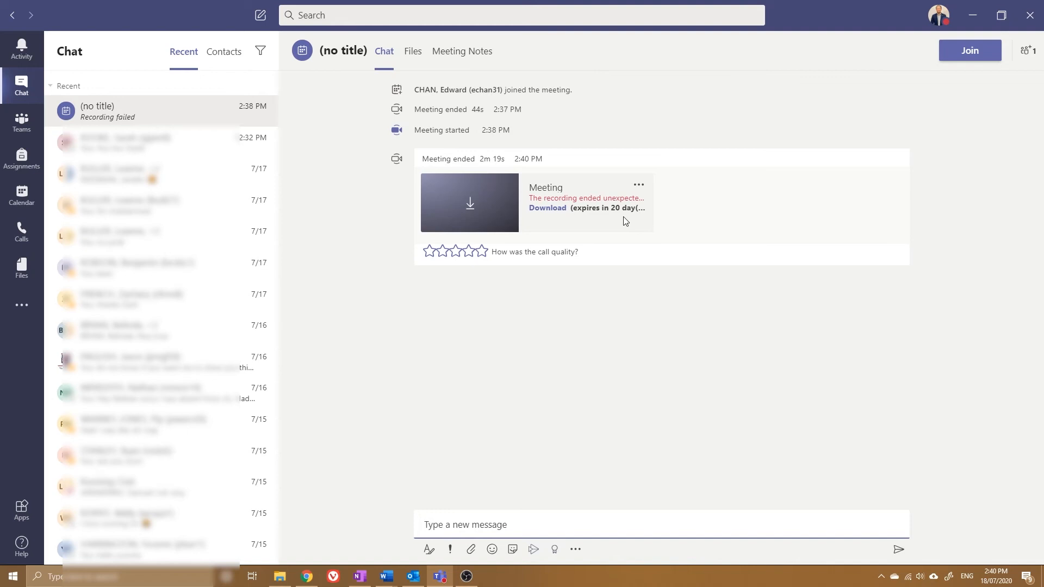
mouse_move(401, 108)
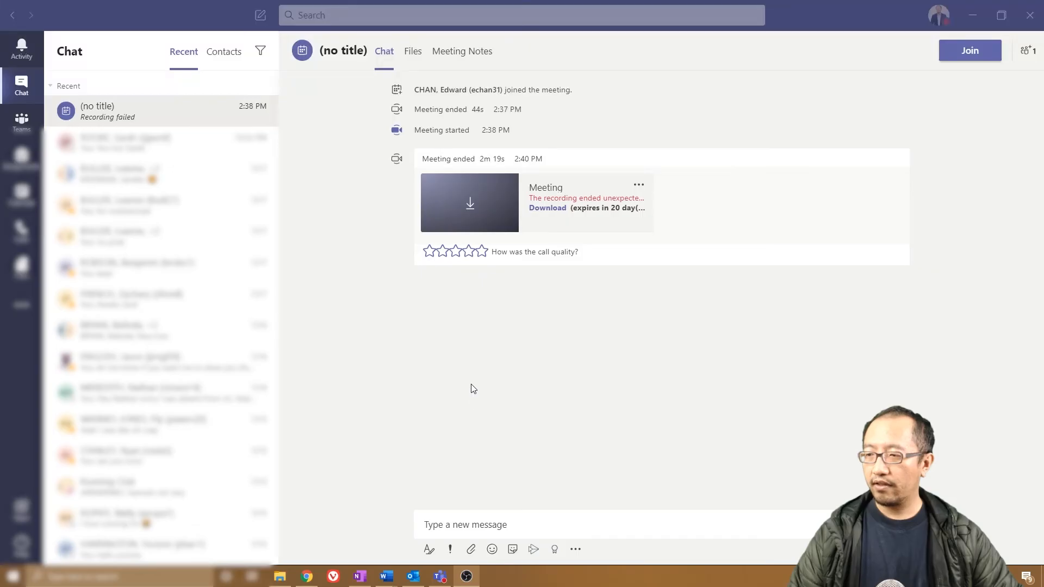
mouse_move(444, 302)
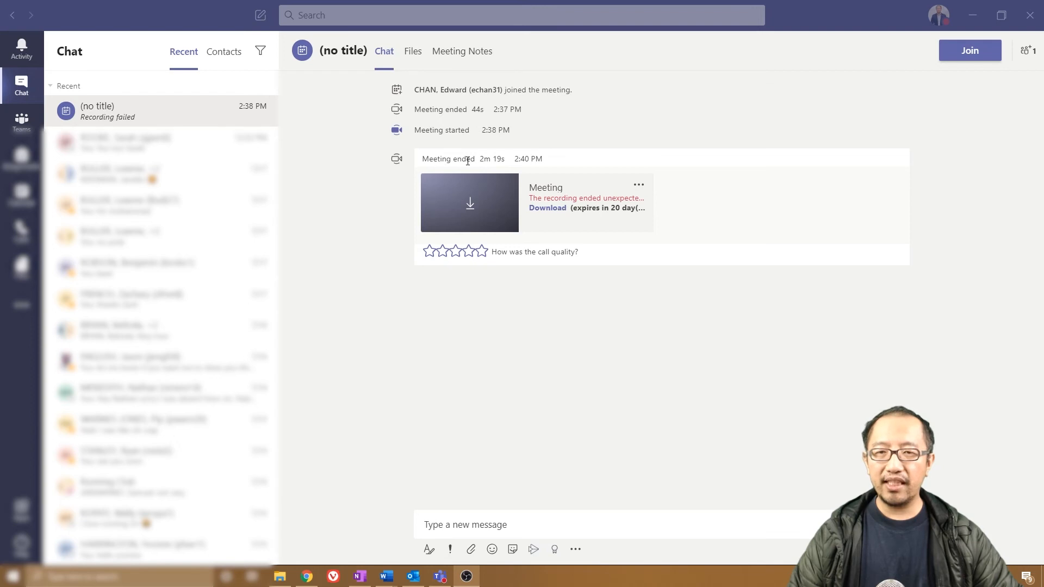
mouse_move(547, 208)
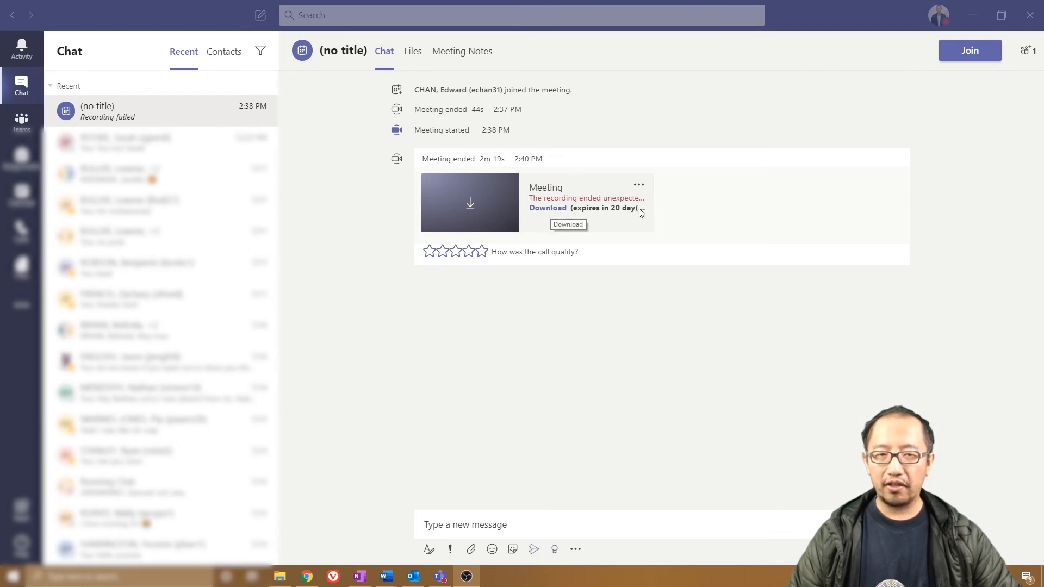
mouse_move(643, 212)
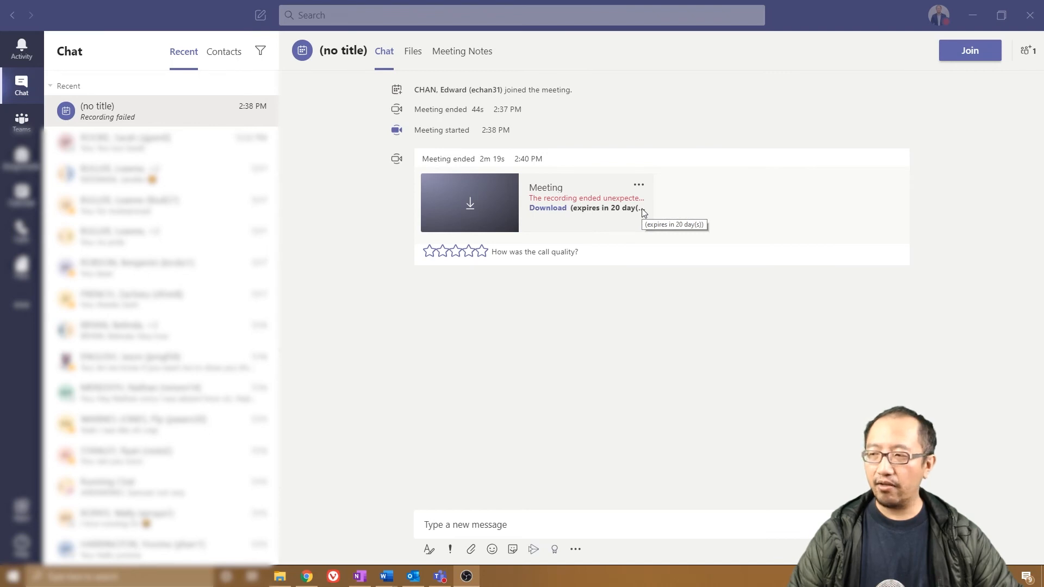
mouse_move(663, 287)
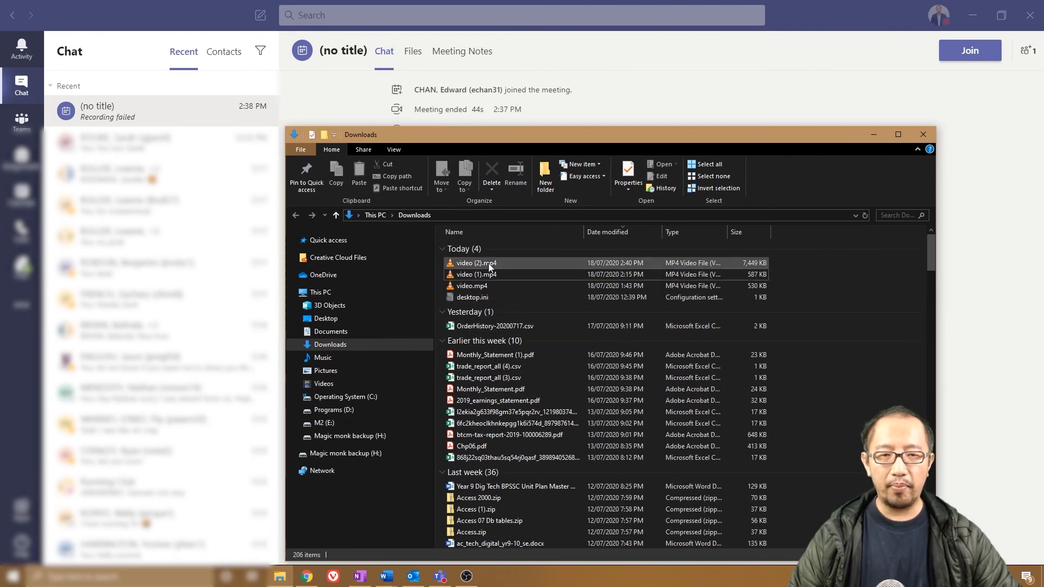
Select and play video (2).mp4 from the Downloads folder's Today group.
click(473, 262)
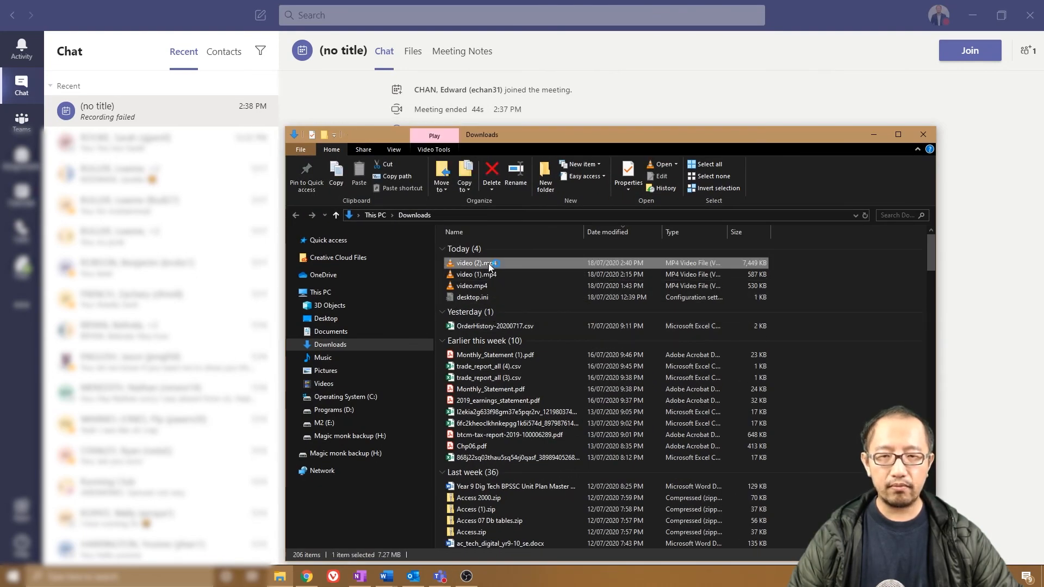
double_click(474, 263)
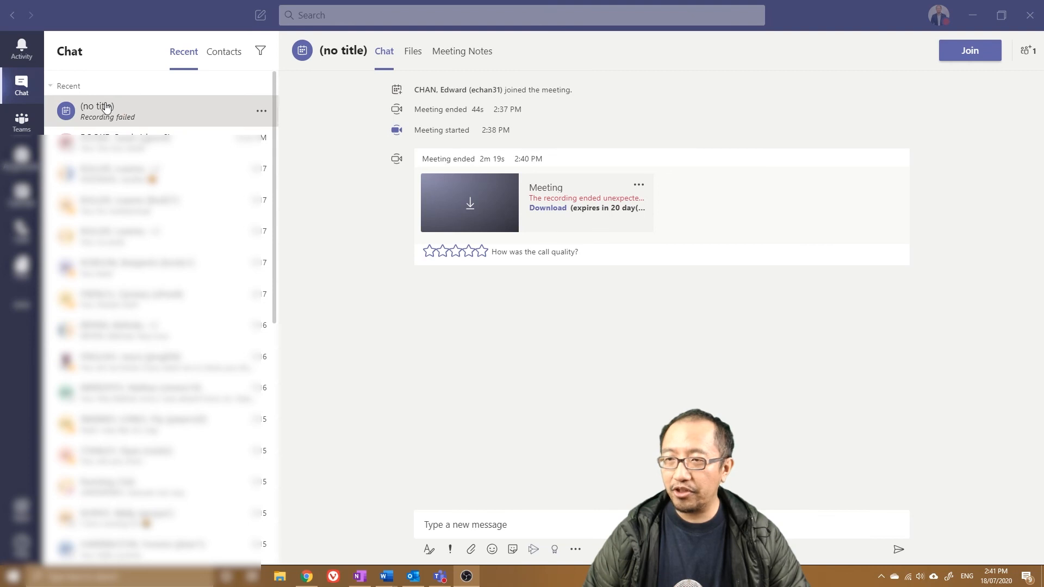
click(970, 50)
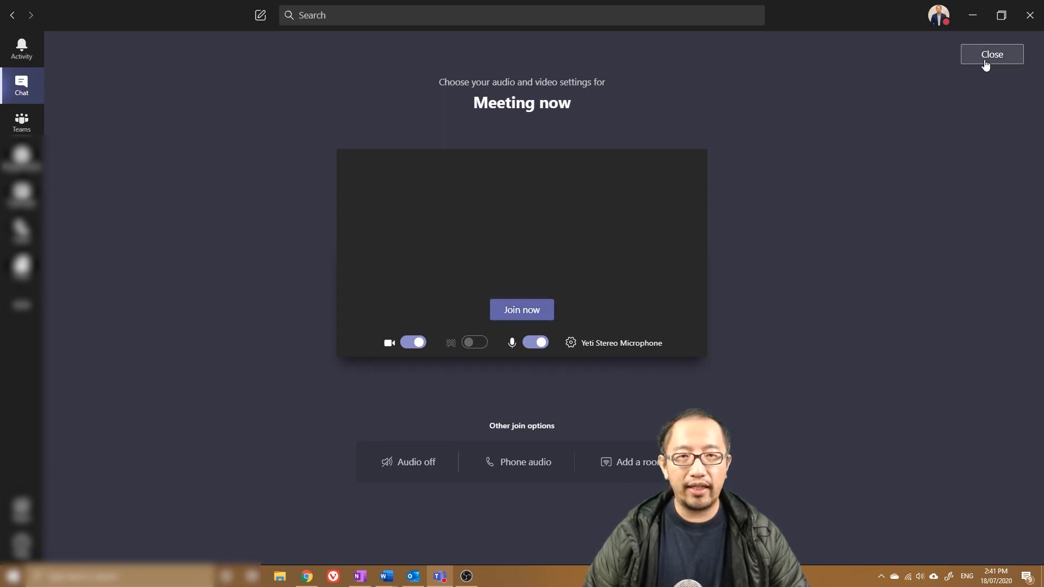
click(992, 54)
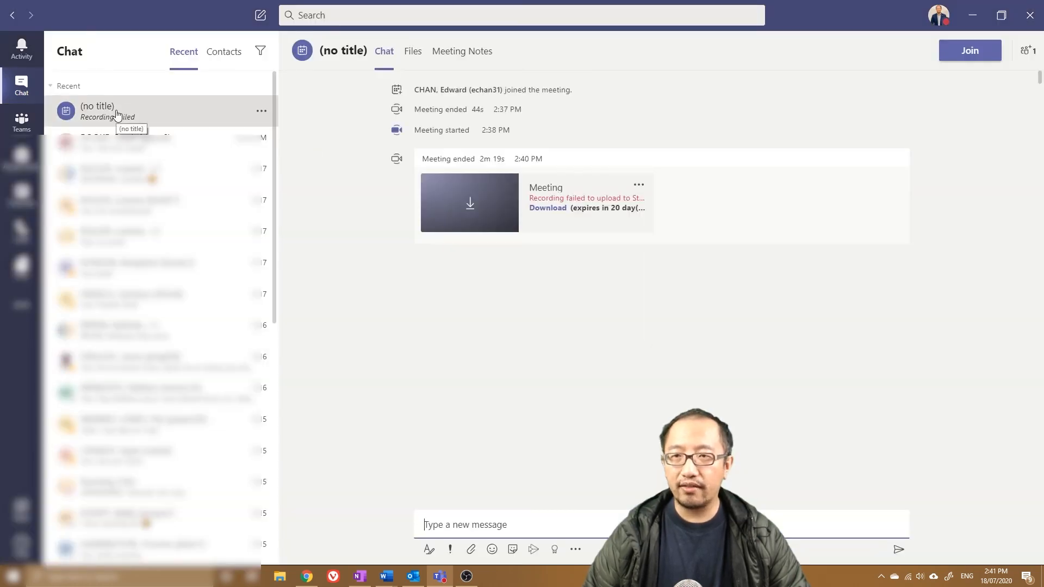